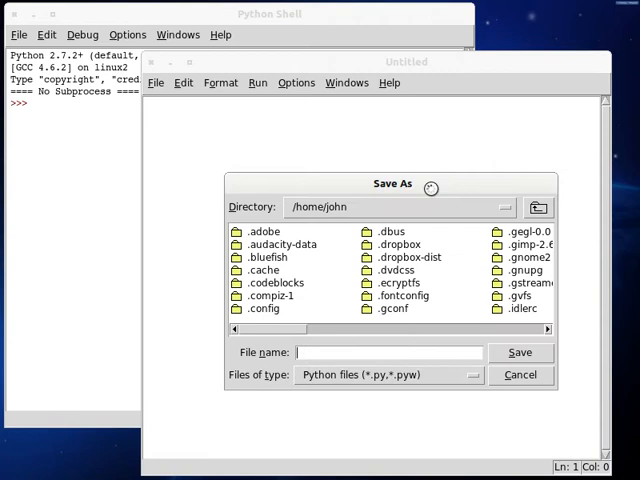
Step: Save the new empty script as file.py in the home folder
click(520, 352)
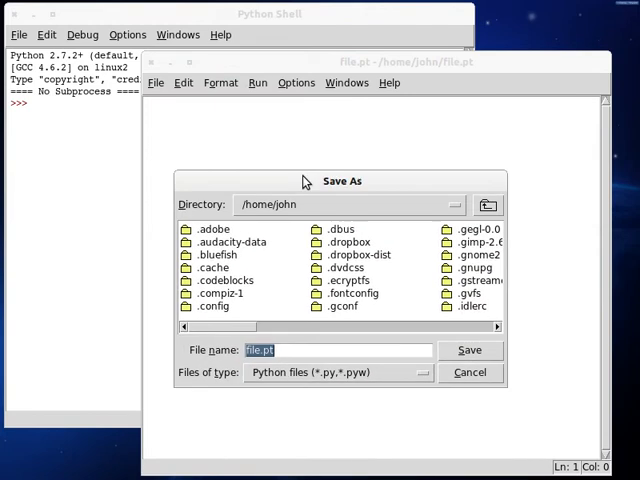
click(468, 350)
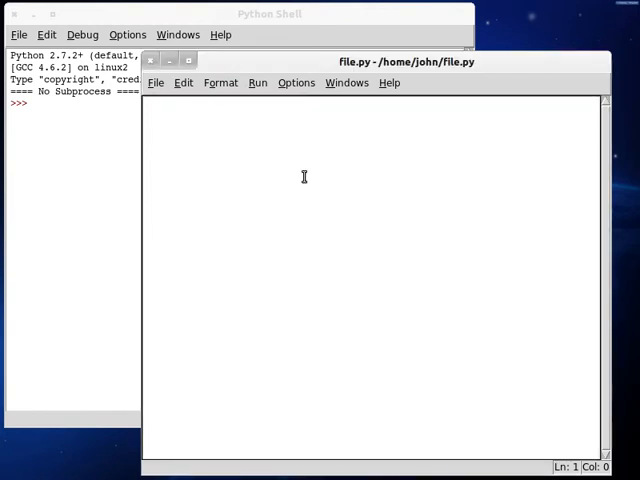
Step: Add the #!/usr/bin/env python shebang and start the empty class Base with __init__
text(#!/usr/bin)
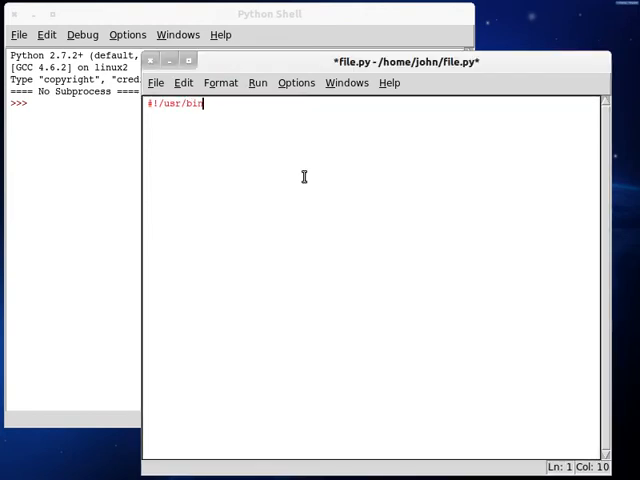
text(/env pyth)
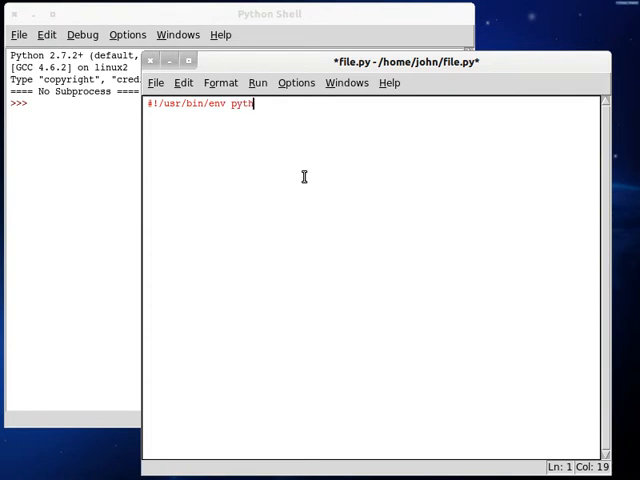
text(on)
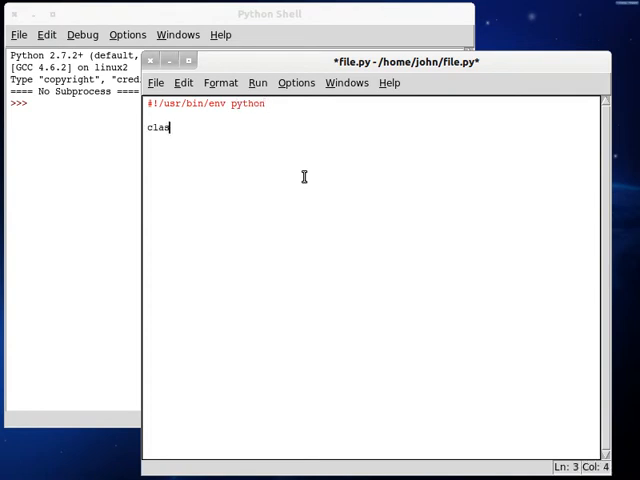
text(s Base: #{)
text(def __init__( self ): #{)
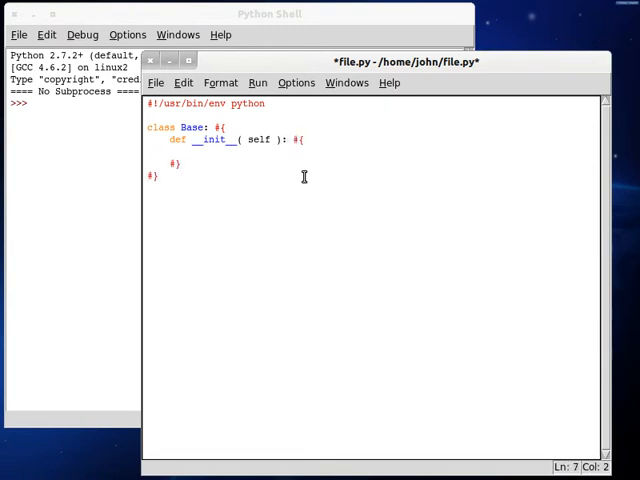
Step: Add an if __name__ == "__main__": block that creates root = Base()
text(if ()
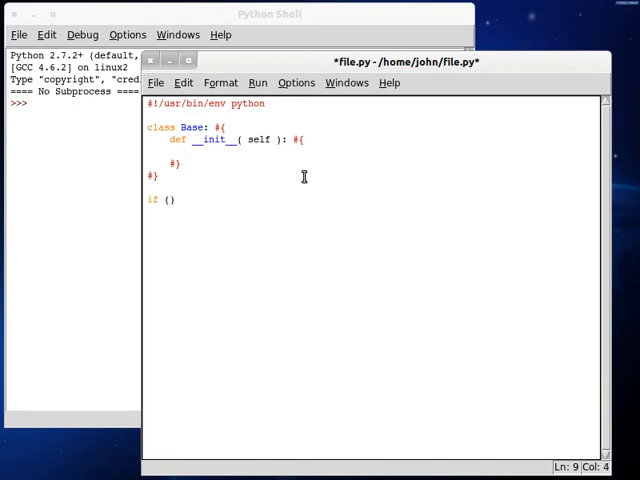
text(__name__ == "__main__)
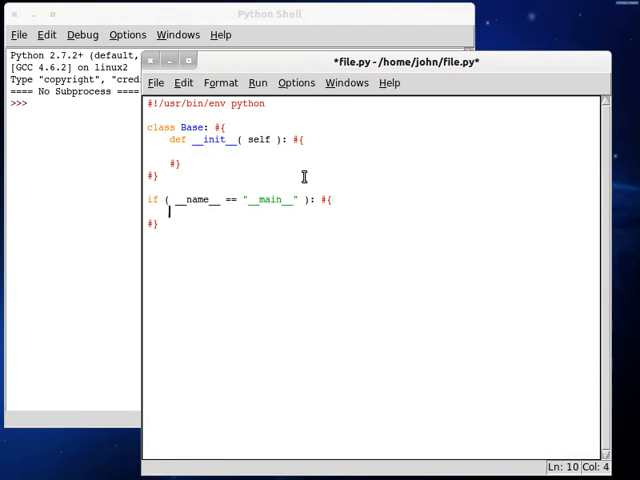
text(root = Base()
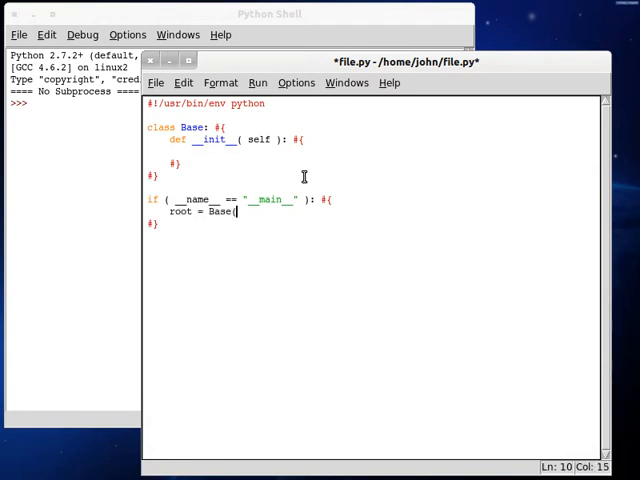
text(();)
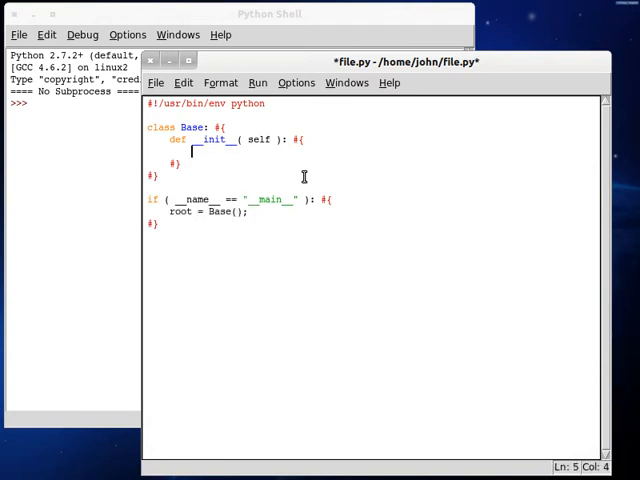
Step: Inside __init__, set self.list = [ 'this', 'joke' ]
text(self)
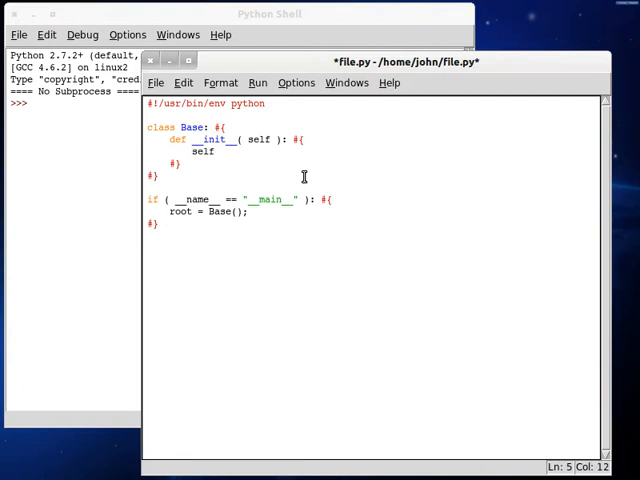
text(.list = [')
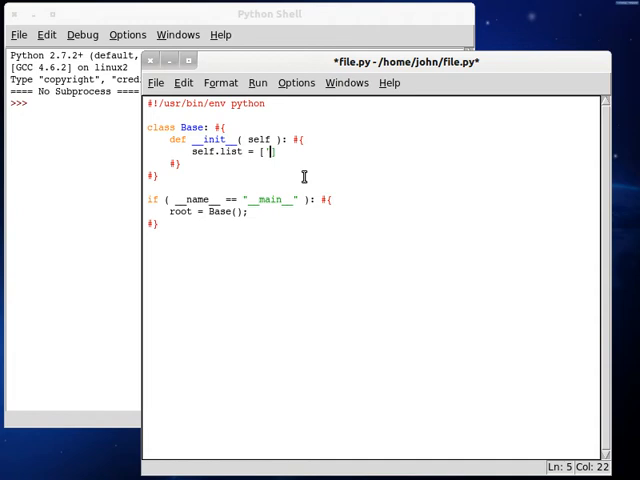
text(this')
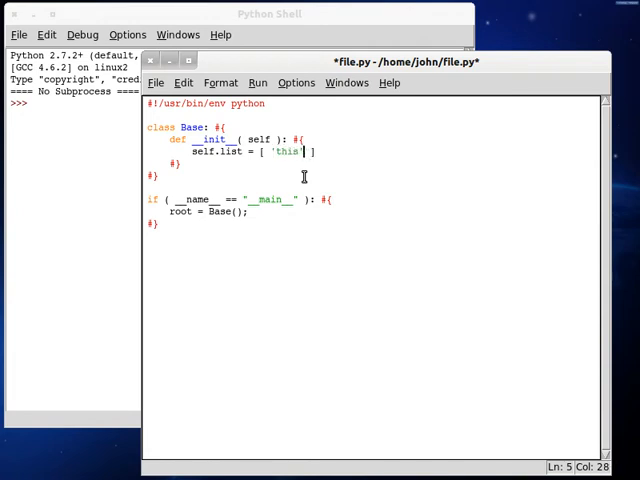
text(, 'joke')
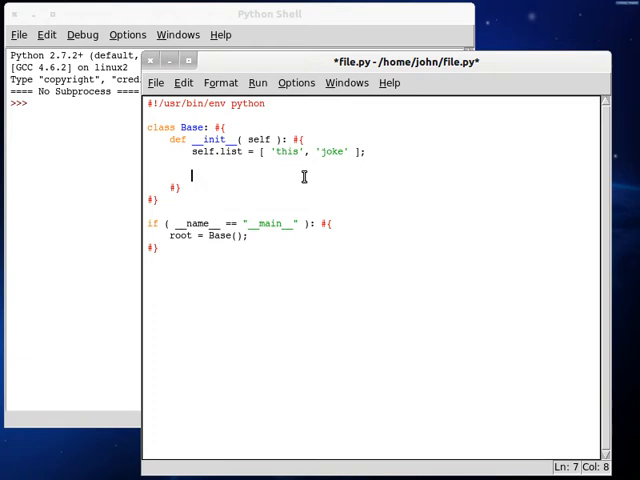
Step: Add print( str(self.list) + '\n' ) under the list line and run the module
text(p)
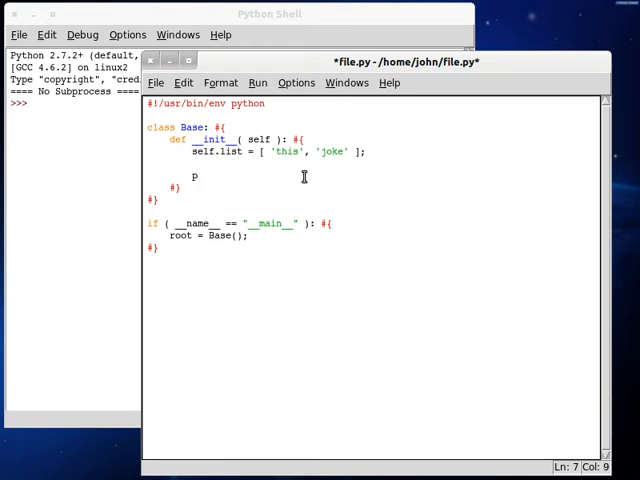
text(rint())
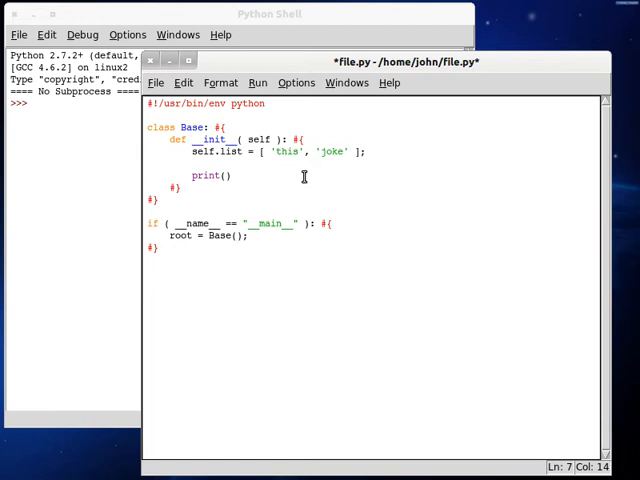
click(224, 176)
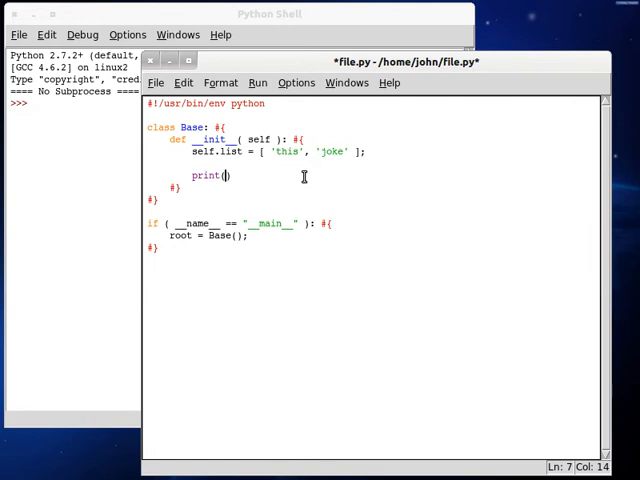
text(str.j)
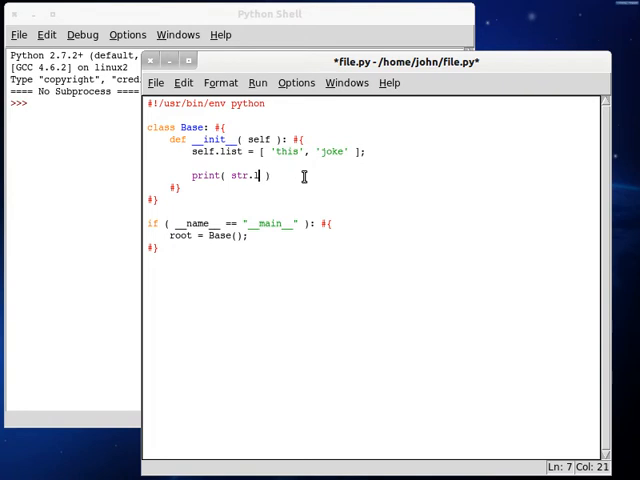
text(self)
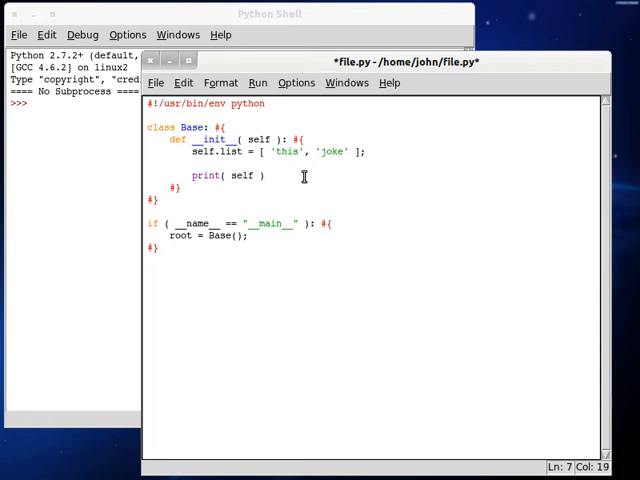
text(.list)
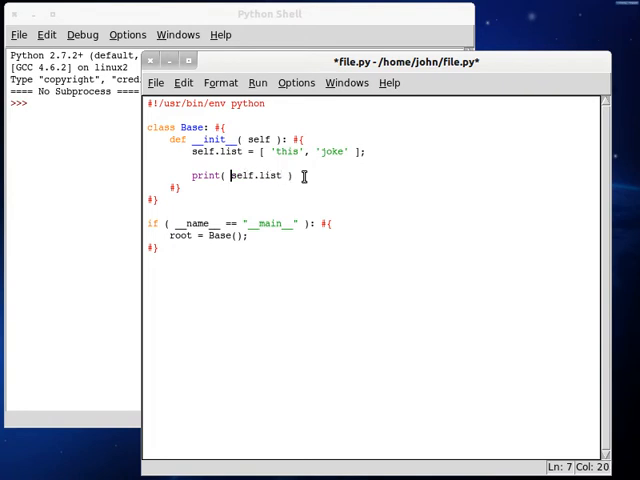
text(str()
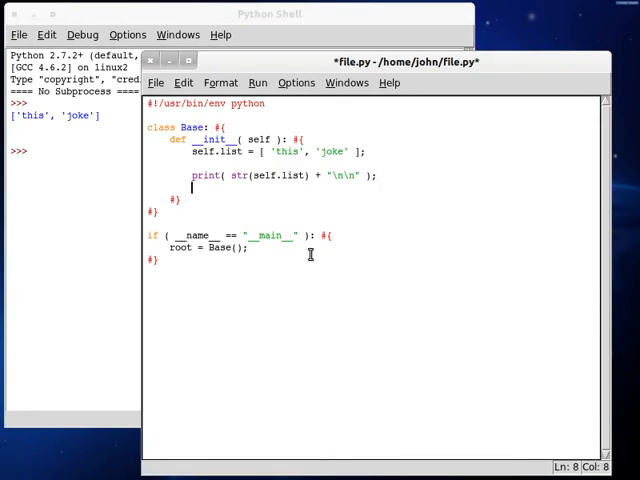
Step: Call self.list.insert( 1, 'is' ) after the print and begin a following print()
text(self.list/)
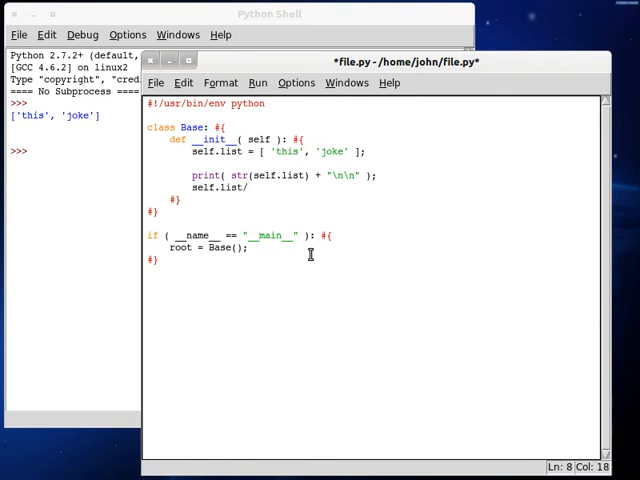
text(insert())
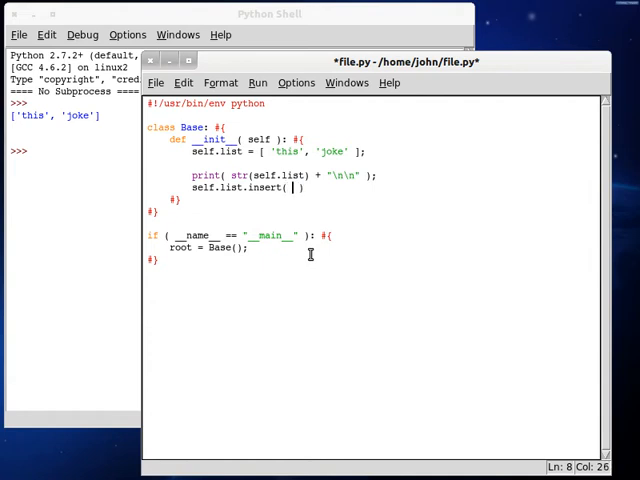
text(1, 'is')
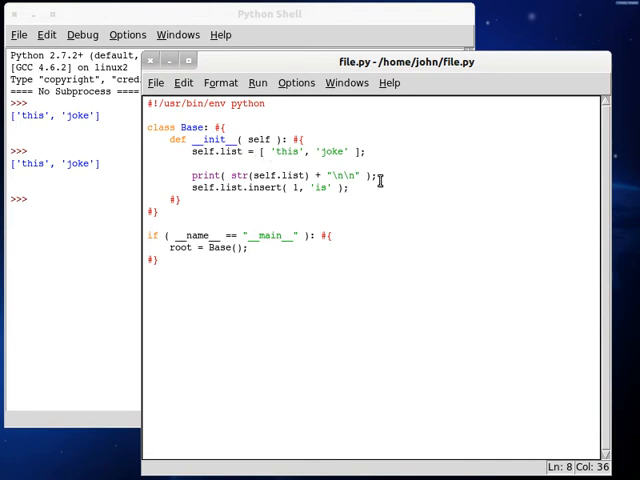
text(print())
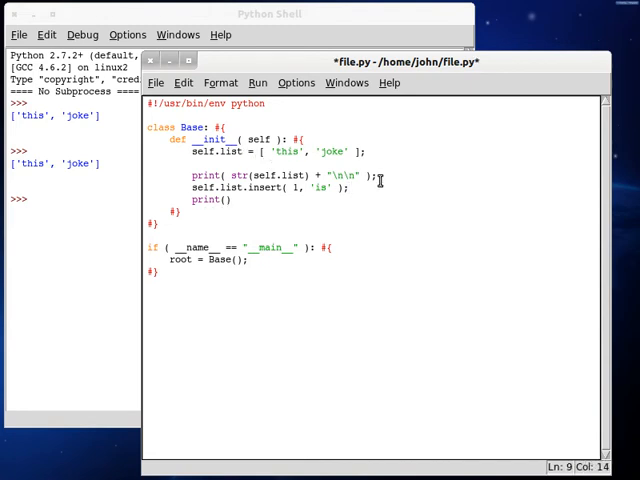
Step: Print self.list after the insert, run it, then type 'is' after 'this' in the list literal
text(self.list)
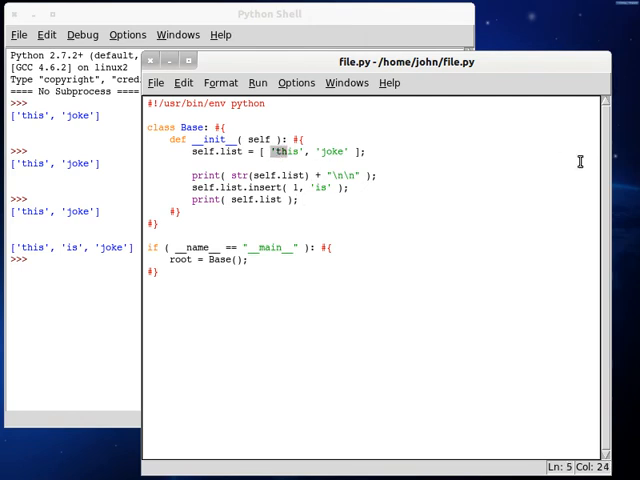
click(316, 152)
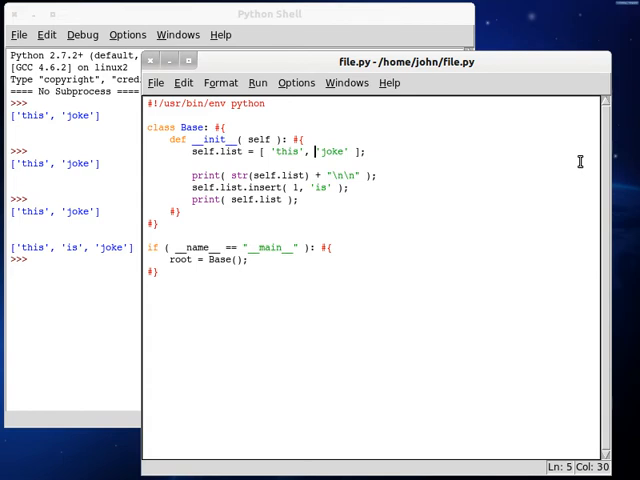
key(Left)
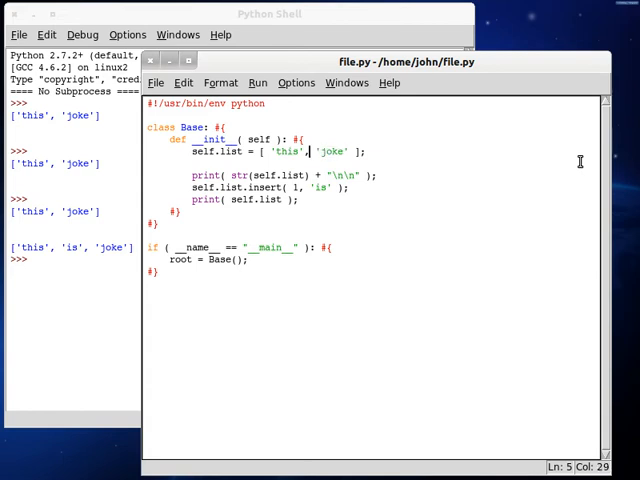
text('is')
text(def o)
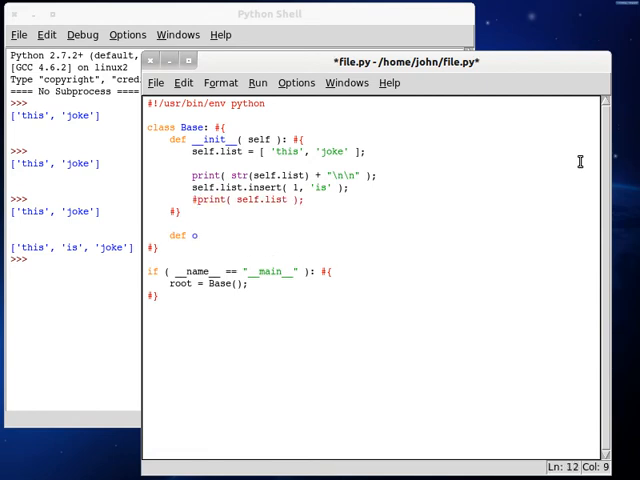
Step: Define the method header def insert( self, array, position, value ): in Base
text(nsert())
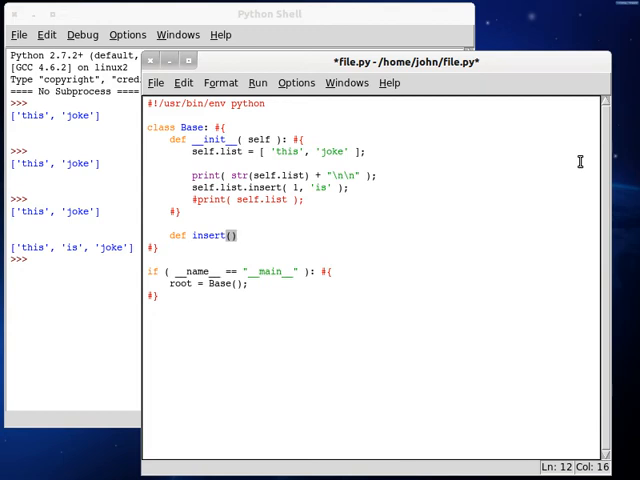
text(self, positi)
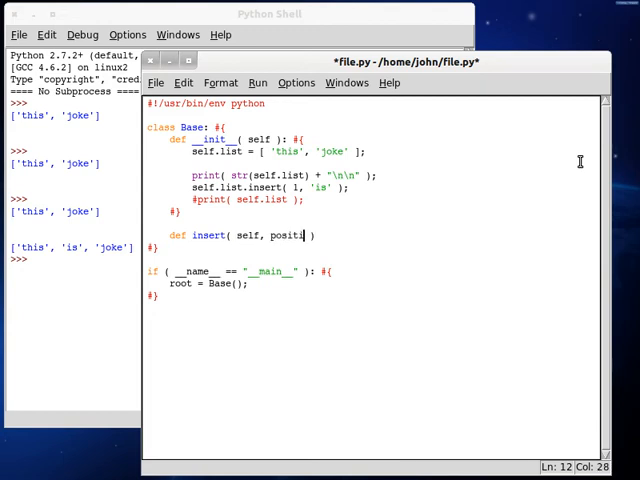
text(on,)
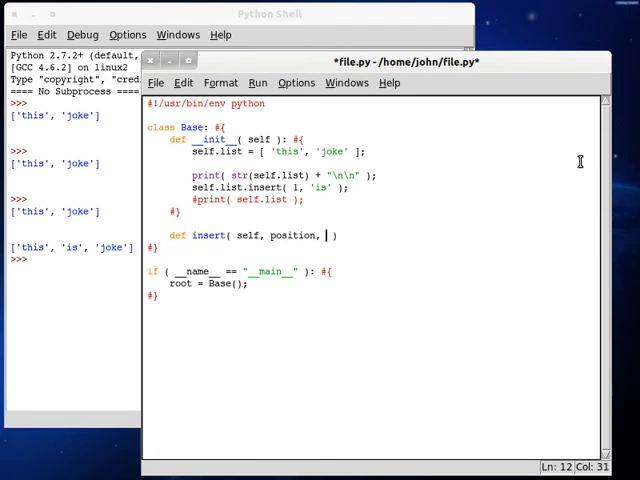
text(value)
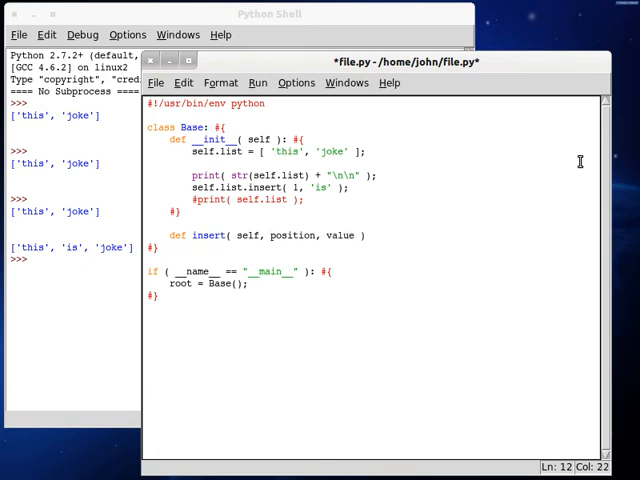
text(array,)
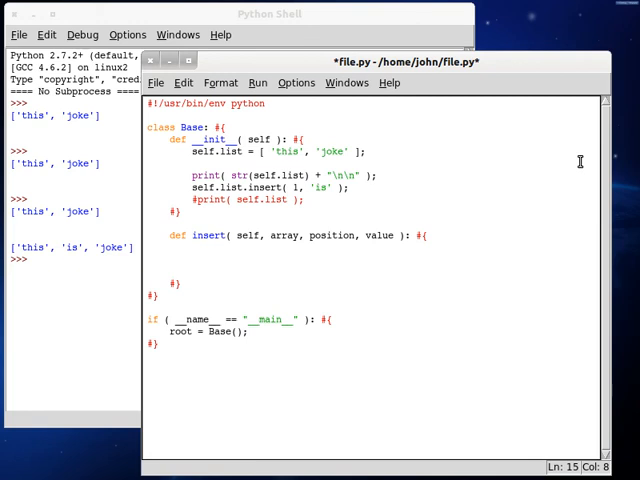
Step: Write array = array[:position] + [ value ] + array[position:] and return array in the method body
key(Up)
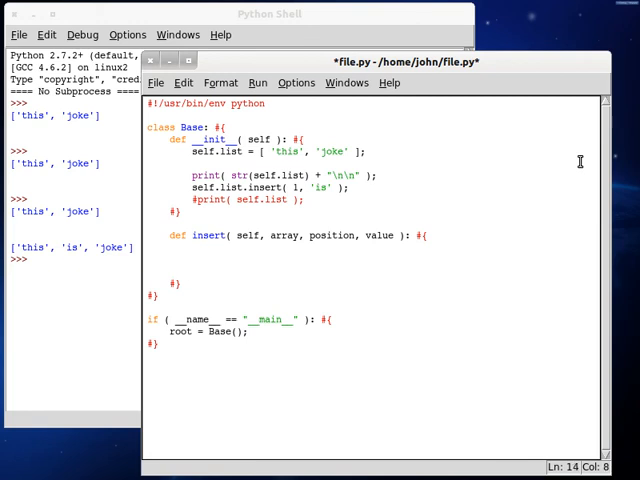
text(array = a)
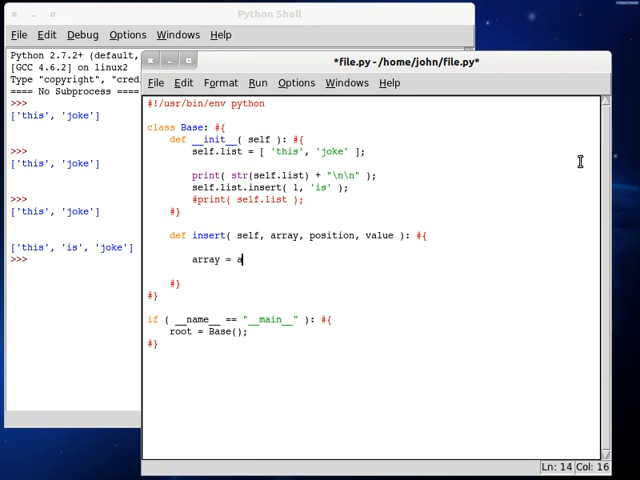
text(rray[])
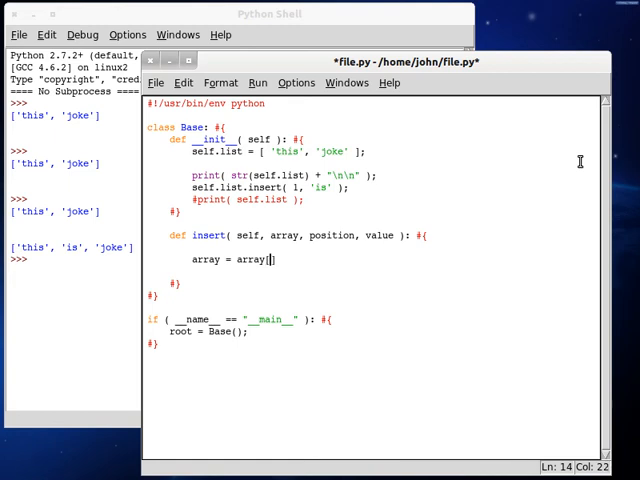
text(::)
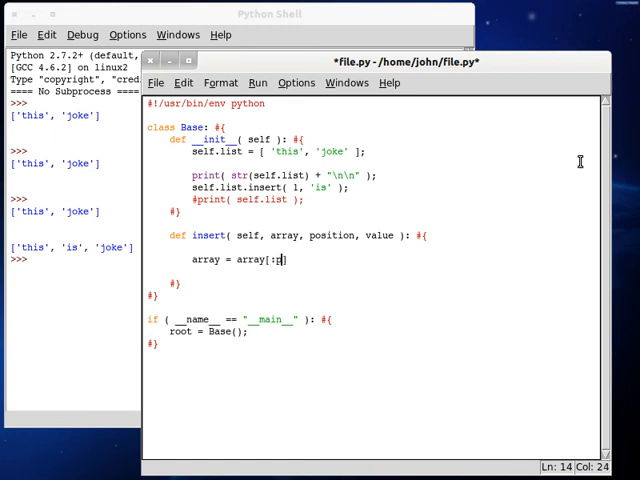
text(position] +)
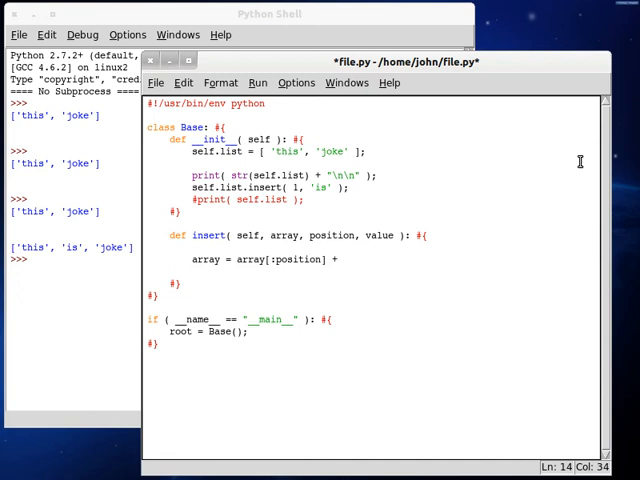
text([ value ])
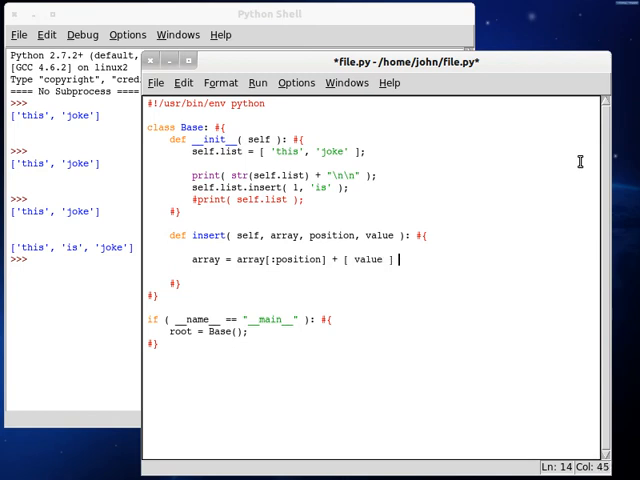
text(+ a)
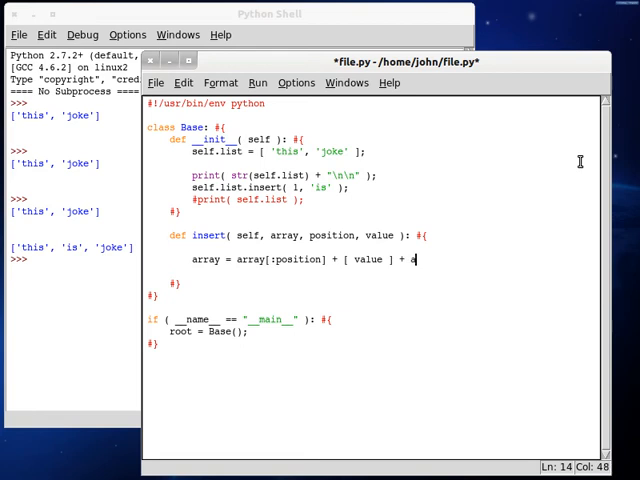
text(rray[])
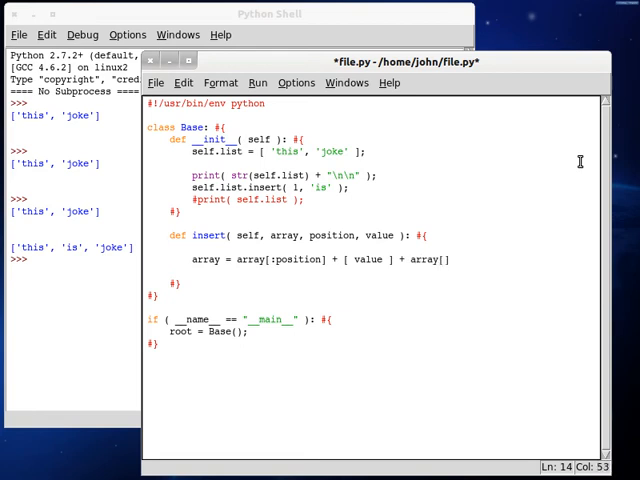
text(position:)
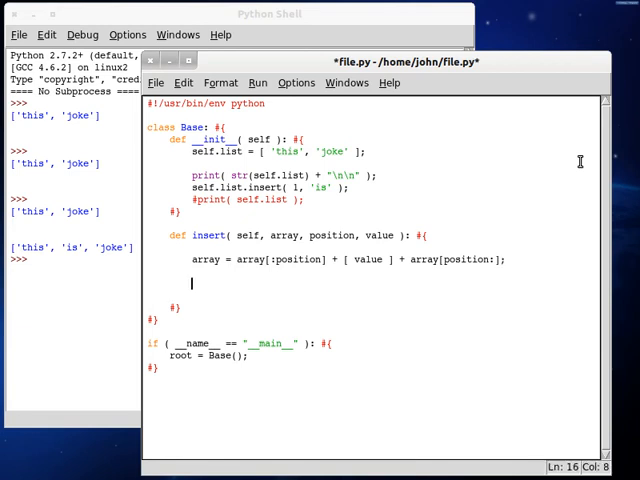
text(return array)
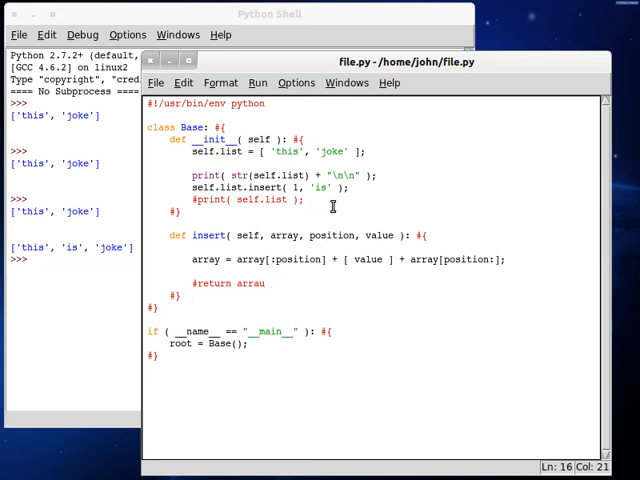
Step: Comment out the built-in insert, call self.insert( self.list, 1, "is" ) and print self.list
text(\)
text(#)
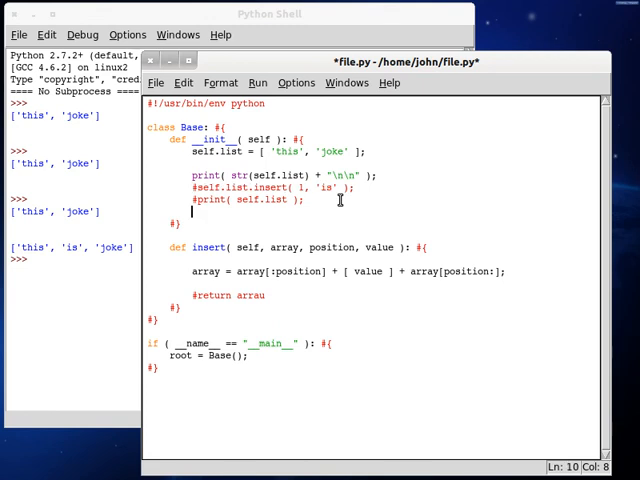
text(self.insert()
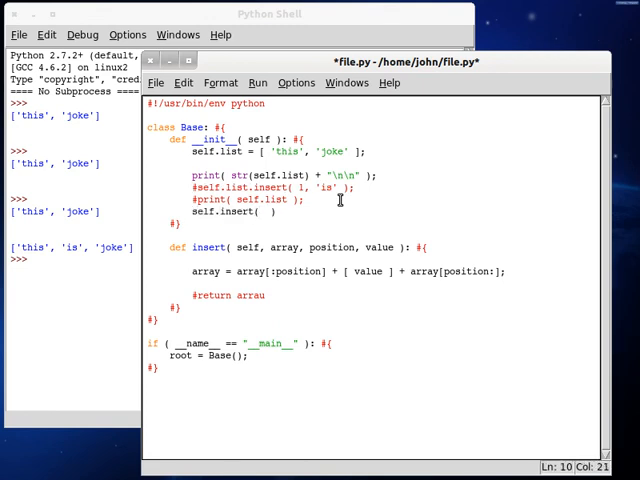
text(self.)
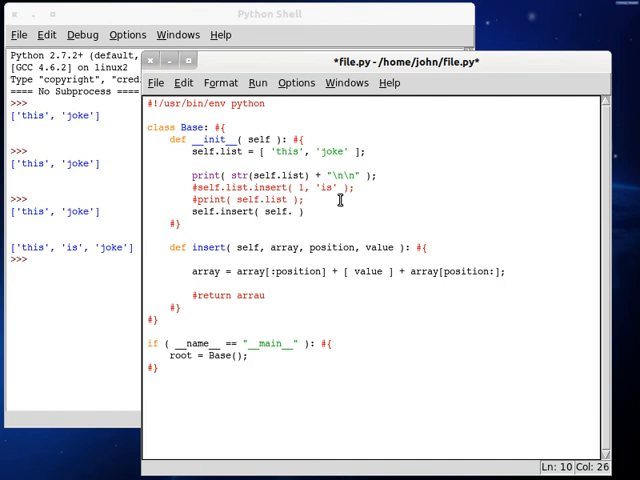
text(list,)
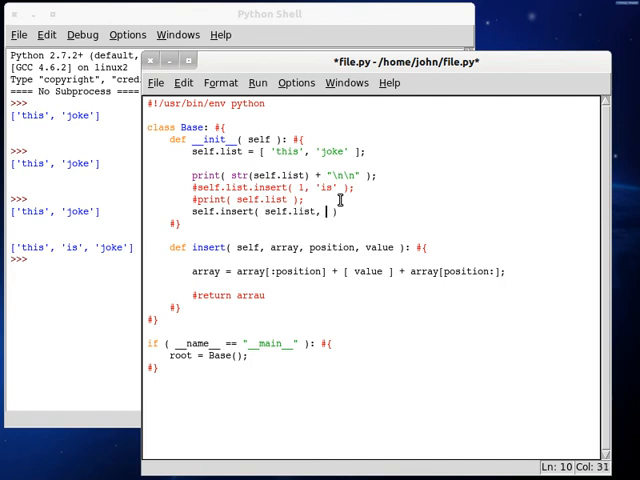
text(1, "is" ))
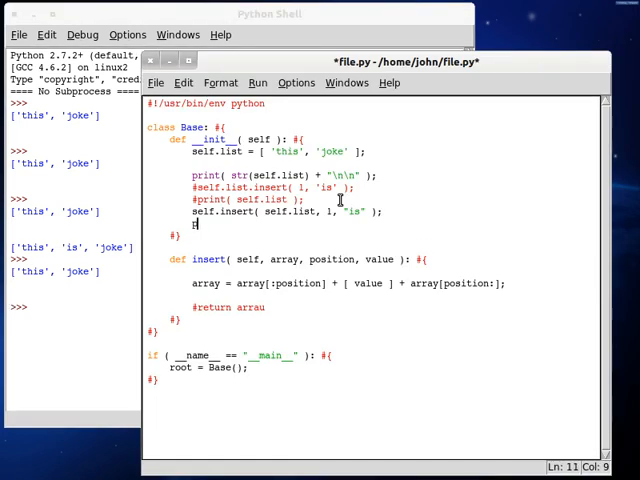
text(print( self. ))
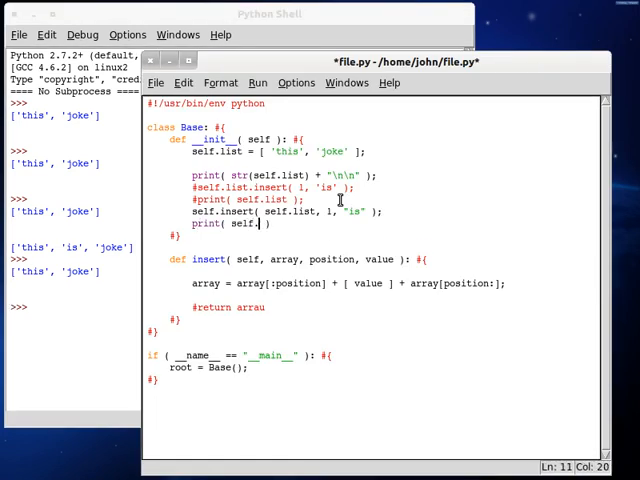
text(list)
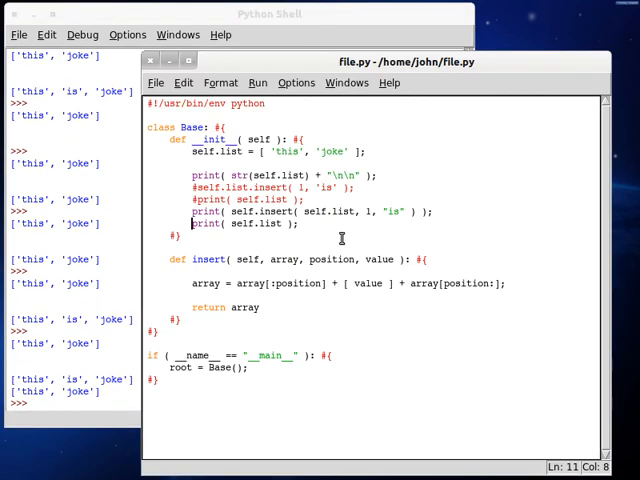
mouse_move(252, 260)
text(self.list =)
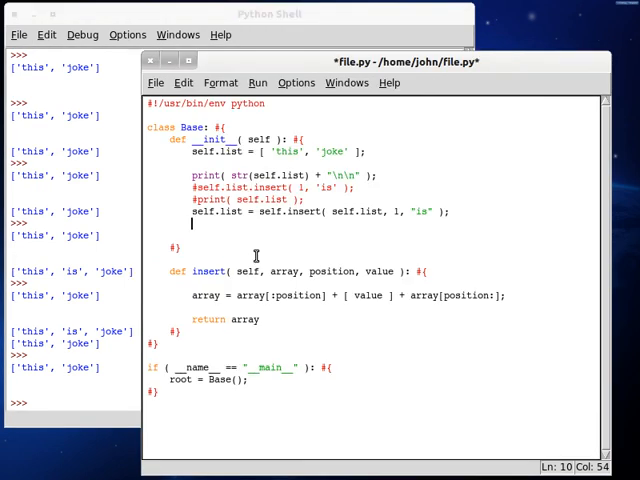
Step: Assign the custom insert's result to self.list and add print( self.lis after it
text(print())
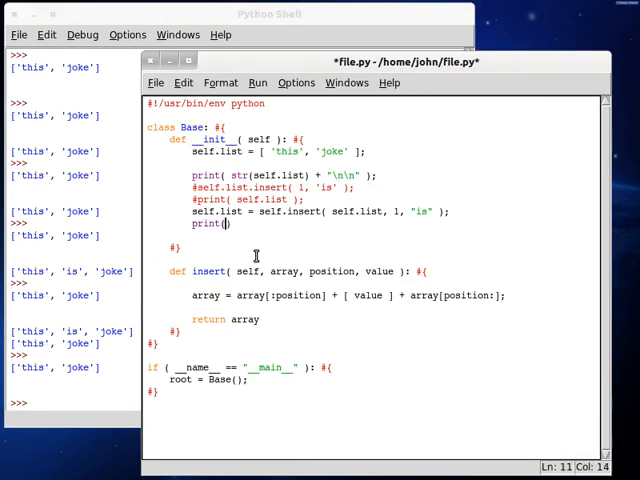
text(self.list)
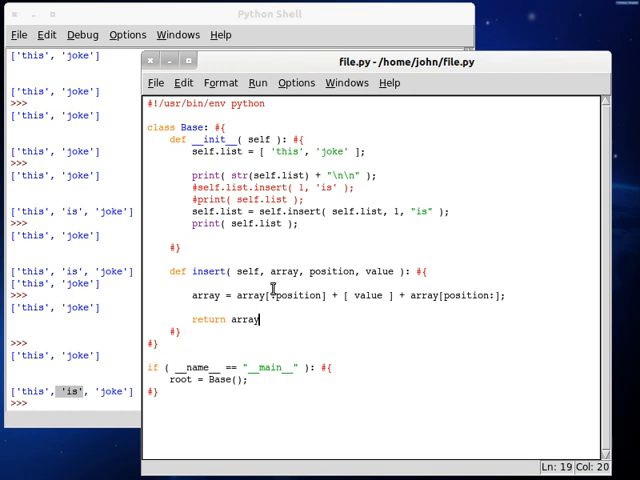
Step: Terminate the 'return array' line with a semicolon in the insert method
click(300, 224)
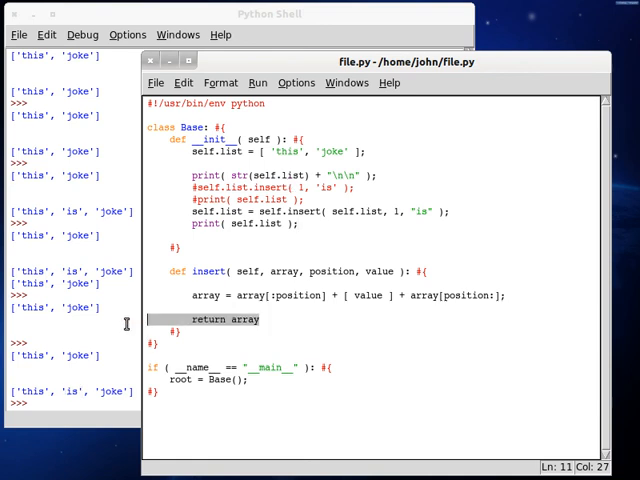
click(262, 320)
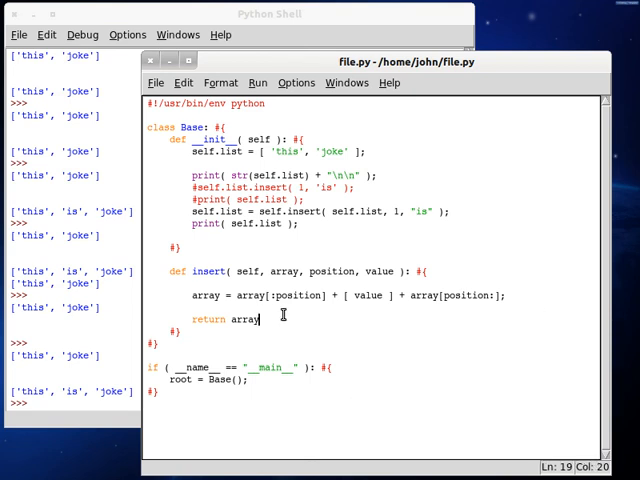
text(;)
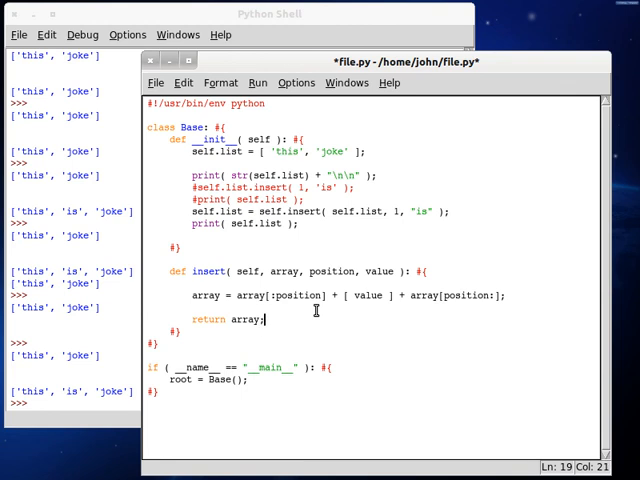